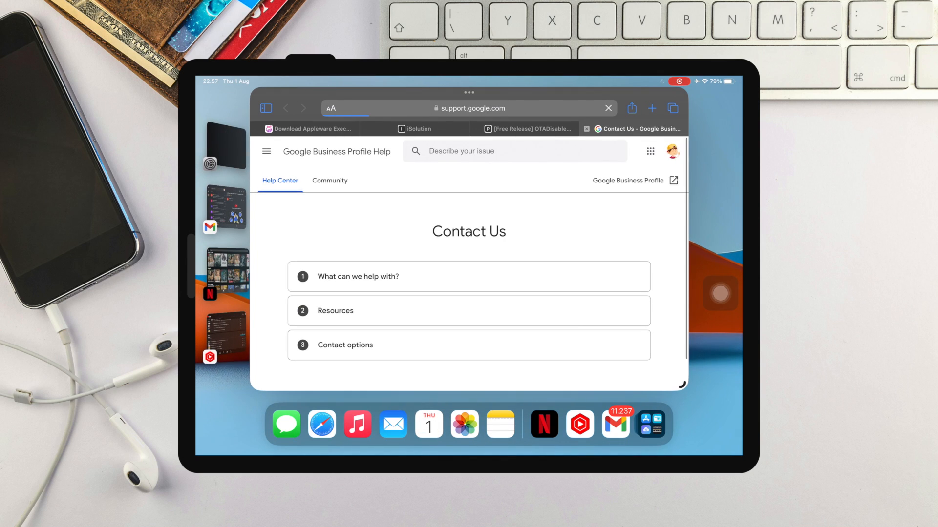
Step: Expand Safari full screen on the iSolution tab showing the Get Sierra page
left_click(471, 108)
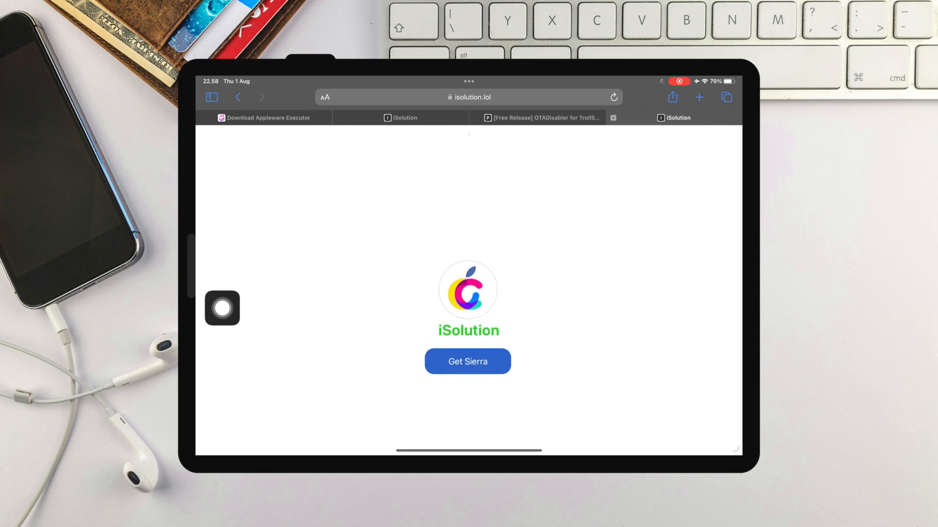
Step: Follow Get Sierra to sierra.app, browse it, and open Download Sierra
left_click(468, 361)
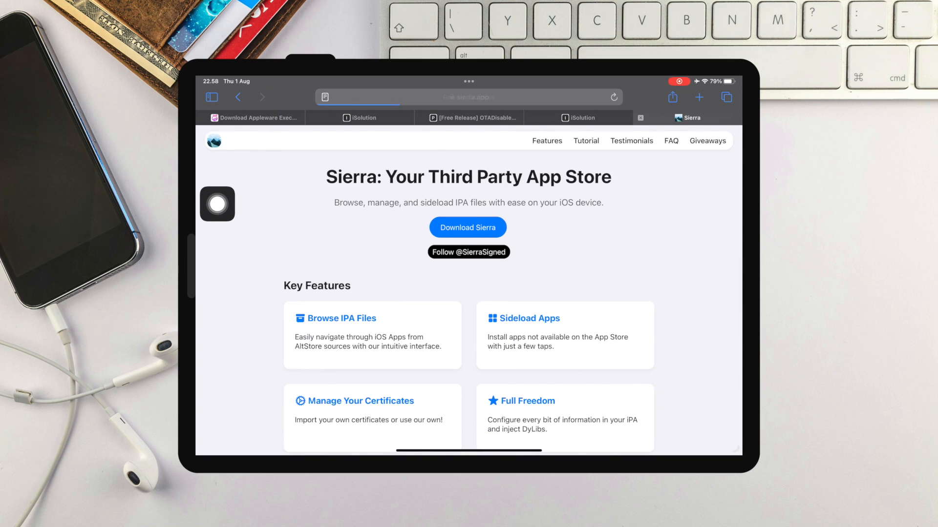
scroll("down", 3)
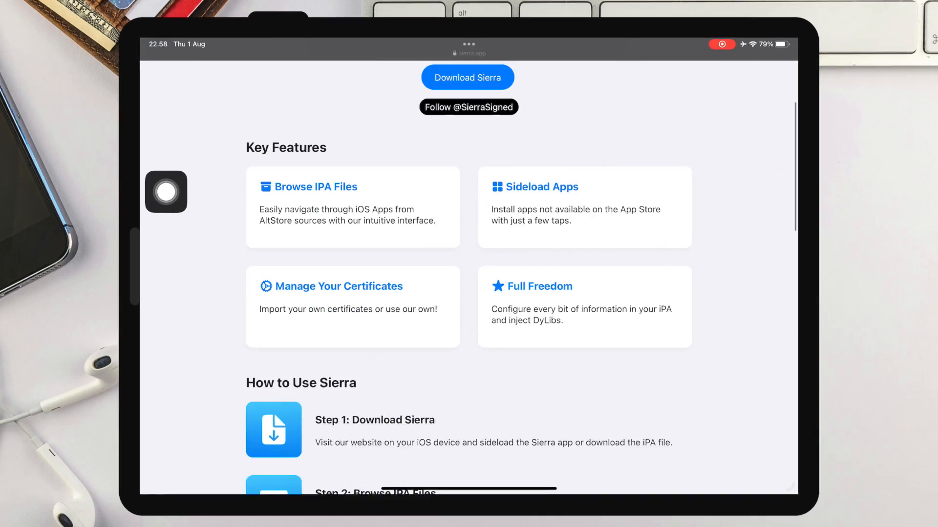
scroll("down", 3)
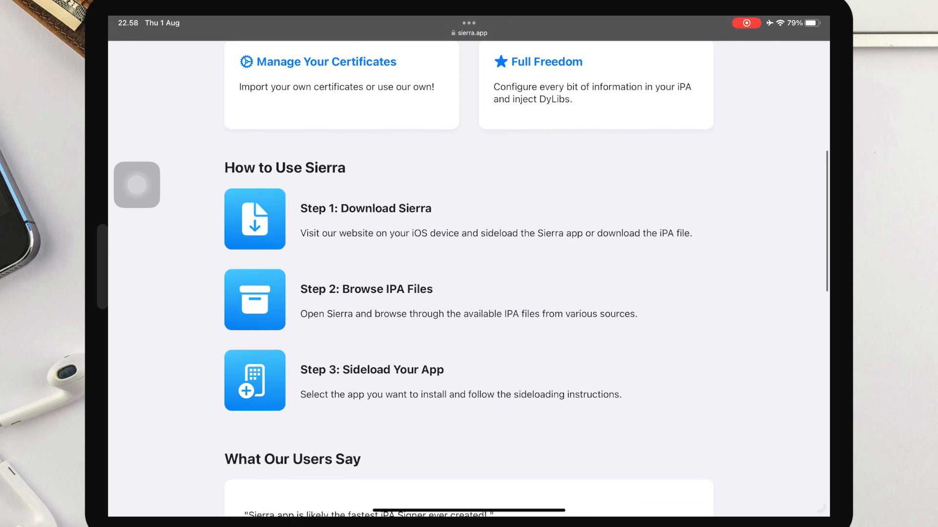
mouse_move(715, 395)
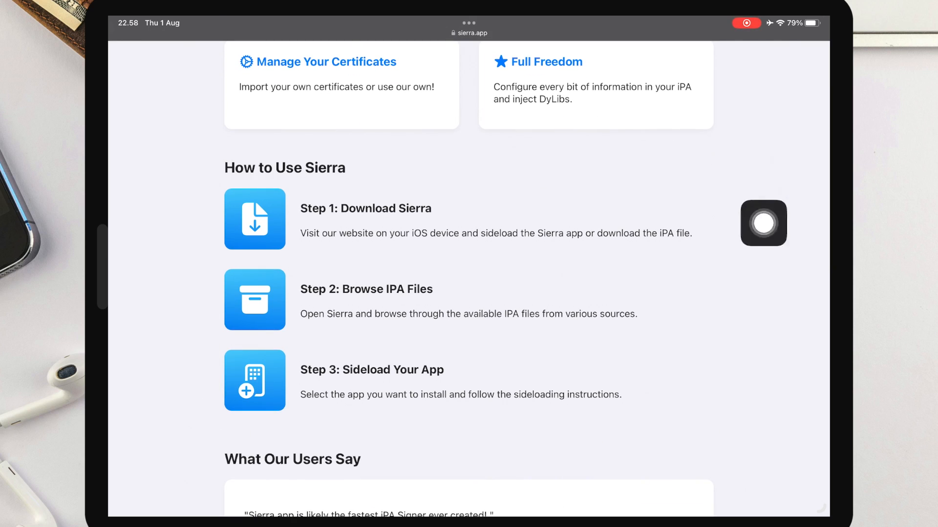
scroll("up", 3)
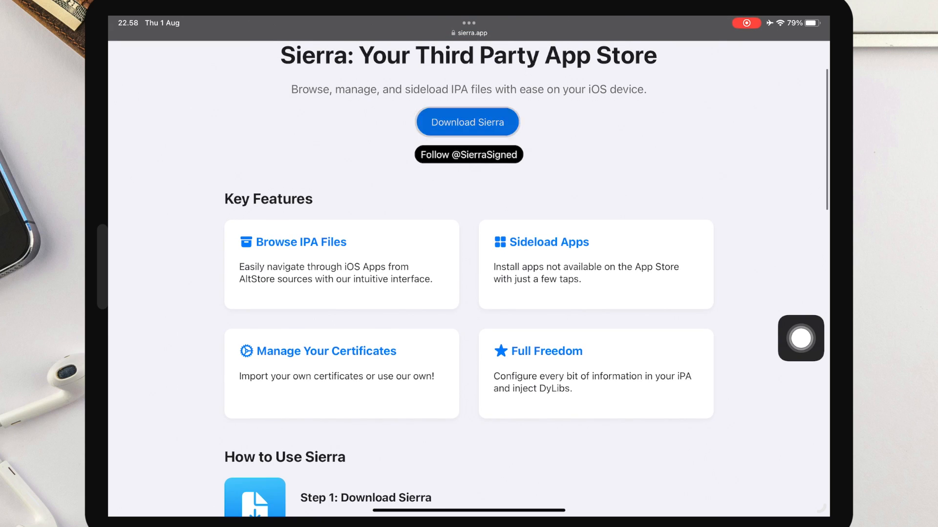
left_click(467, 122)
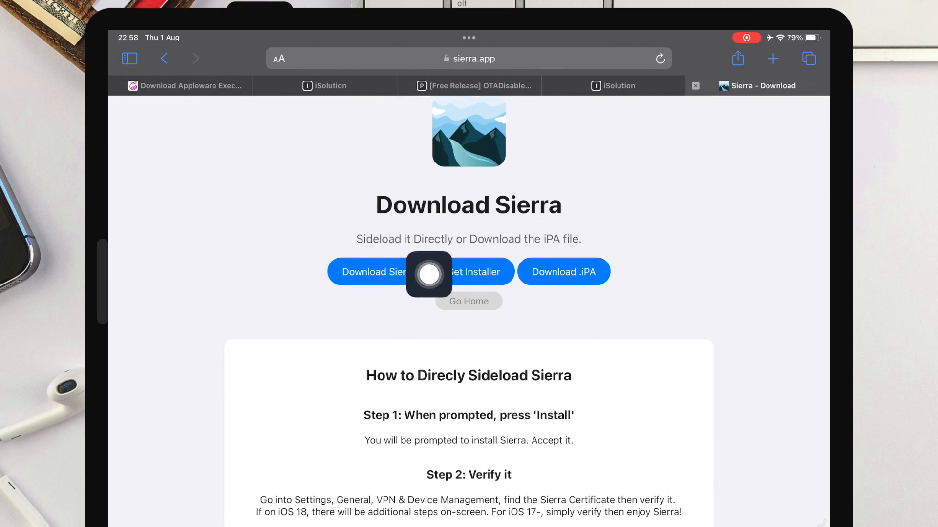
mouse_move(800, 325)
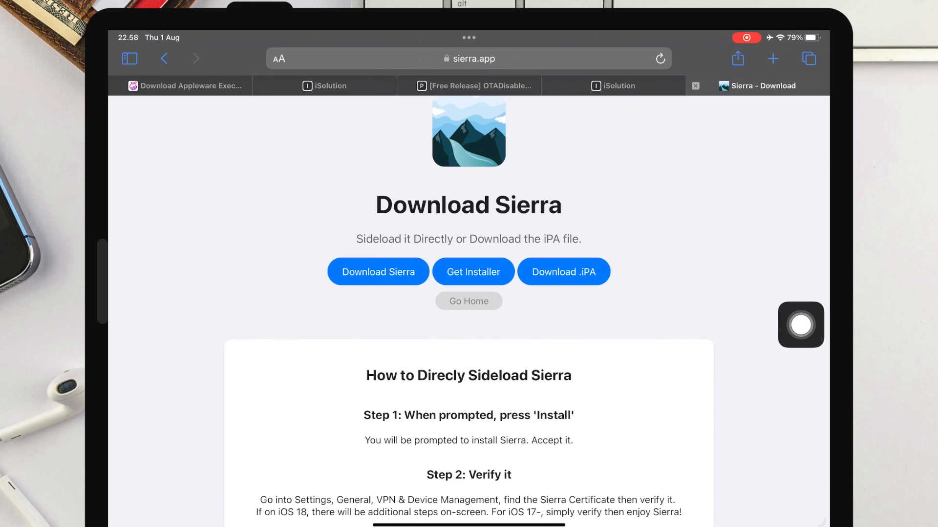
Step: Start the direct Sierra download, return to the link steps, and confirm Done
left_click(468, 58)
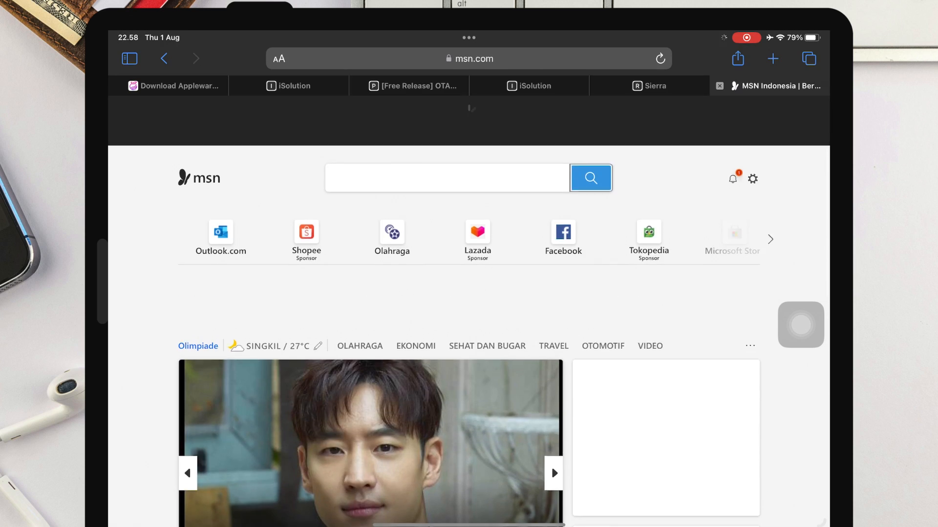
left_click(648, 86)
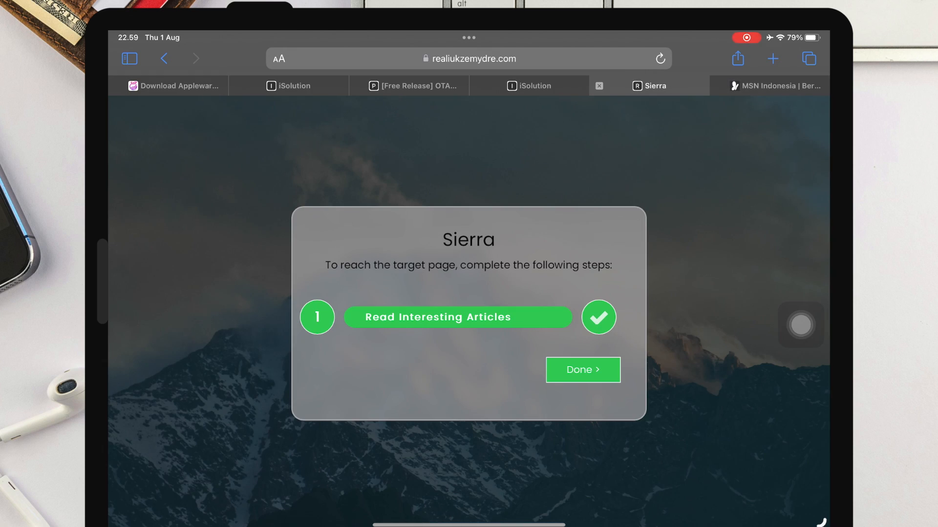
left_click(581, 370)
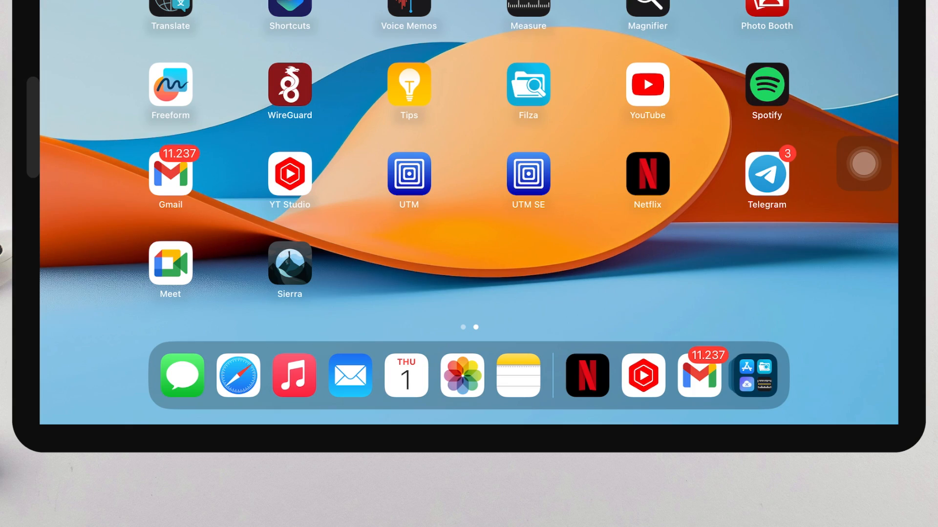
Step: Launch Sierra, cancel the Unable to Verify App alert, and long-press its icon
left_click(409, 174)
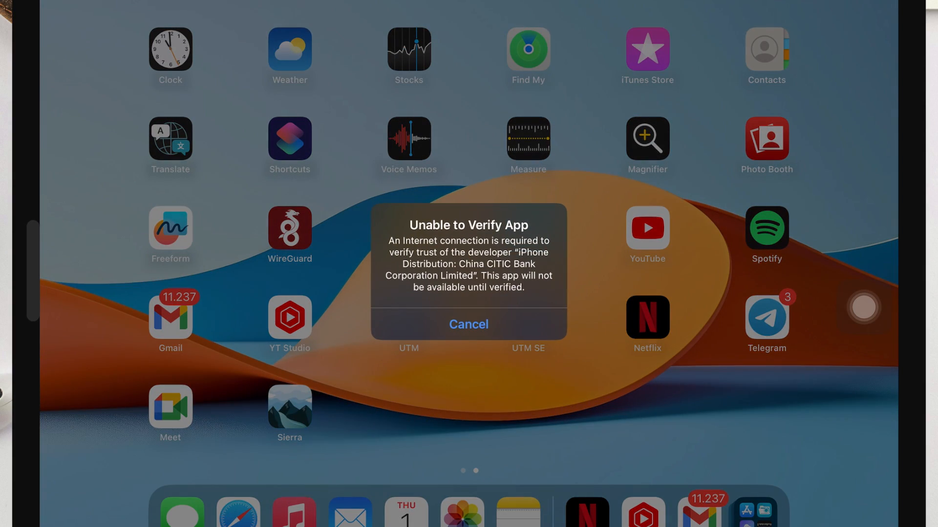
left_click(469, 324)
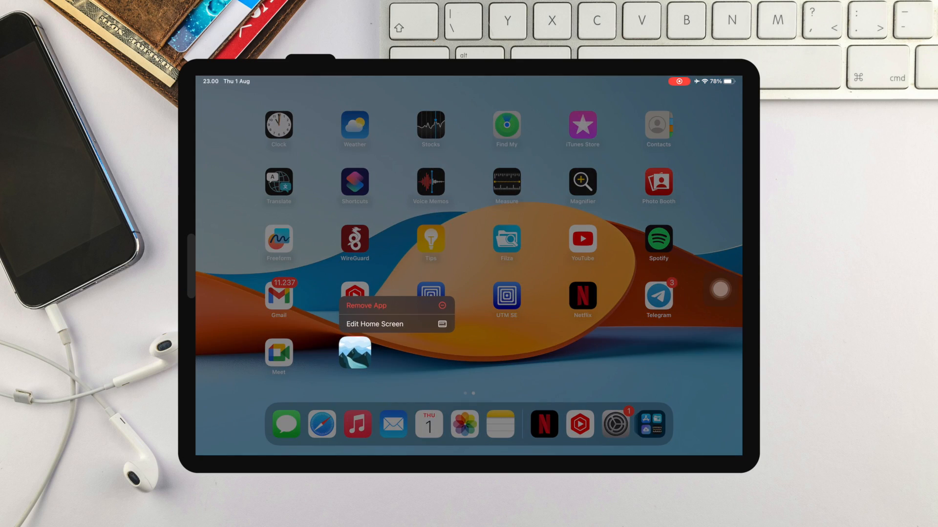
left_click(366, 305)
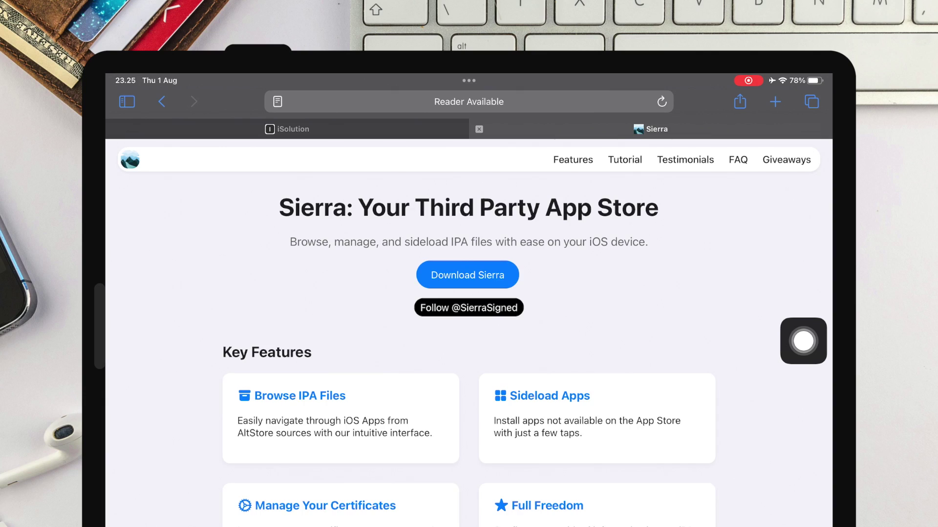
Step: Download Sierra's installer configuration profile from sierra.app, allowing the download
left_click(467, 275)
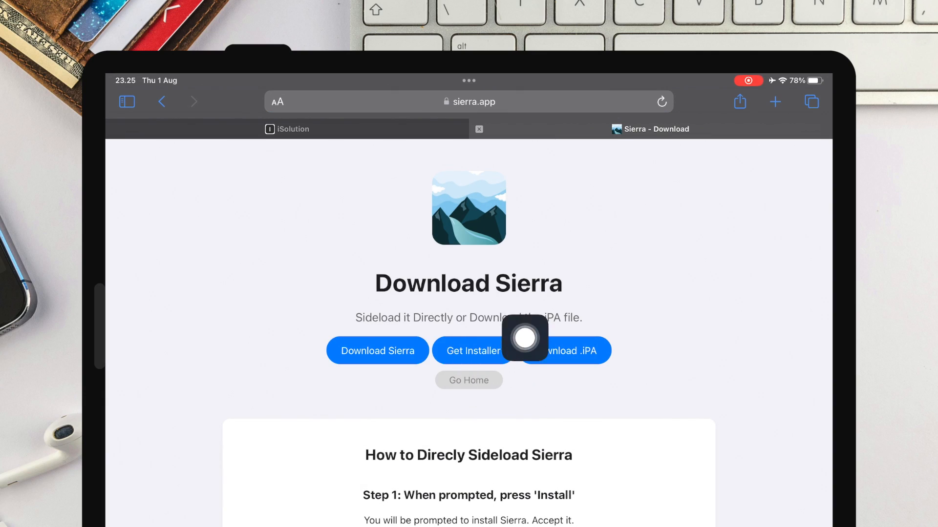
mouse_move(803, 326)
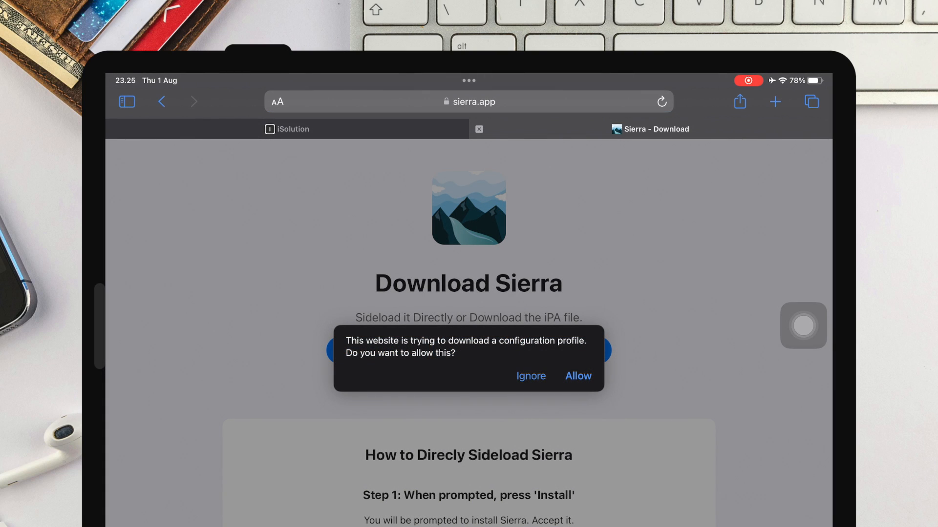
left_click(576, 376)
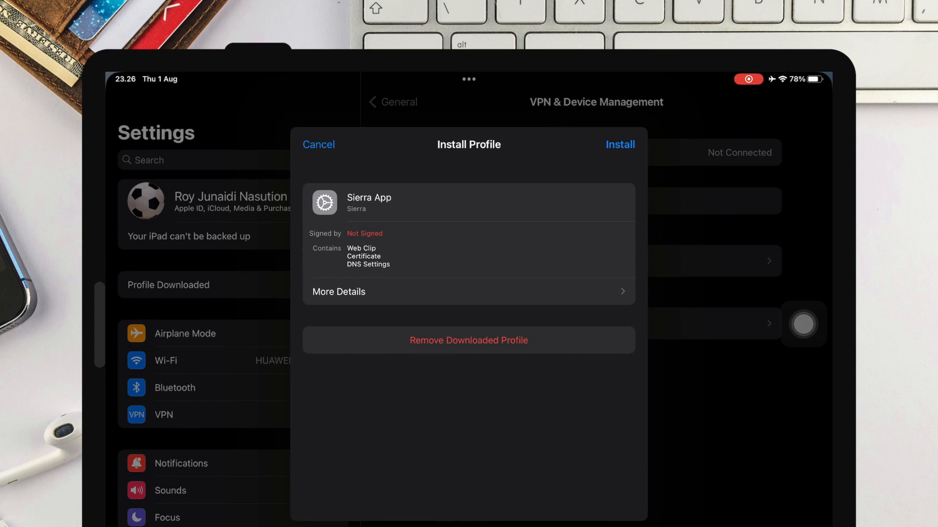
Step: Install the Sierra App profile, accept the unsigned warning, and finish with Done
left_click(619, 144)
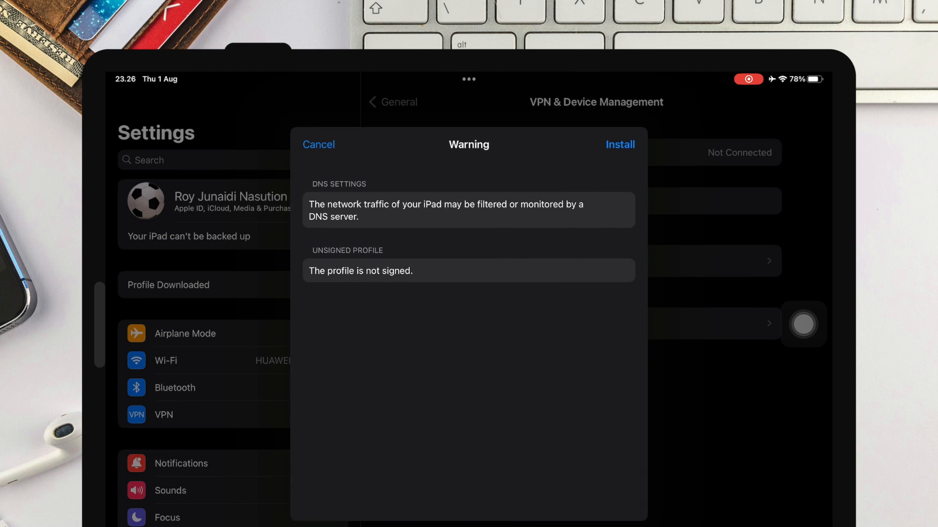
left_click(620, 144)
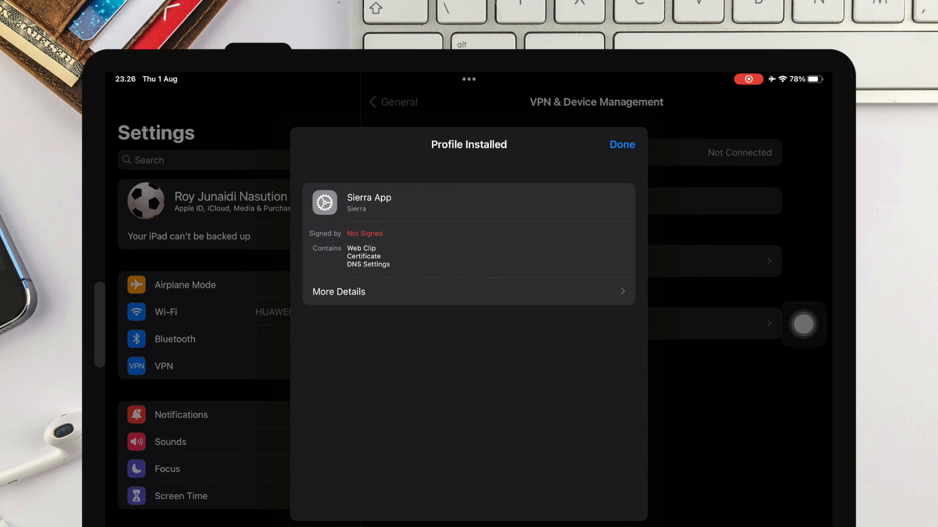
left_click(621, 145)
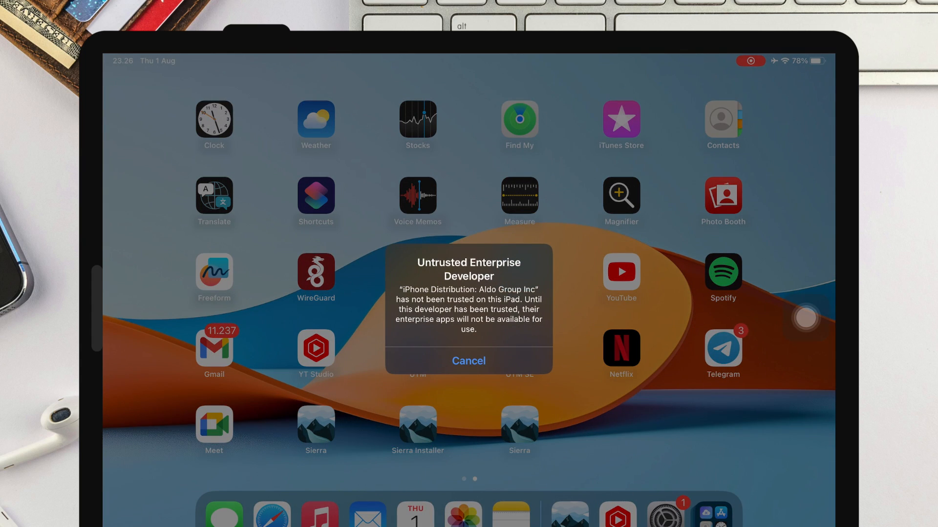
Step: Cancel the Untrusted Enterprise Developer alert
left_click(468, 360)
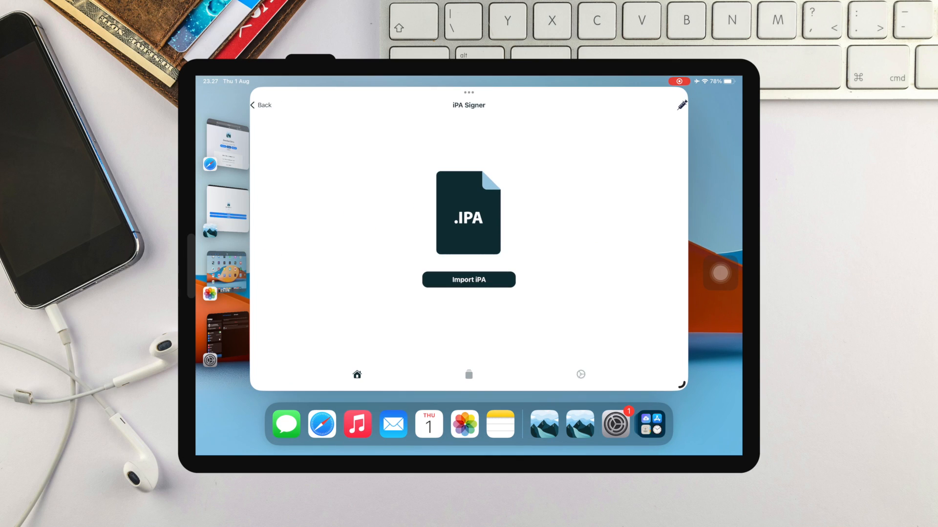
Step: Import Jitterbug.ipa from Downloads into iPA Signer and start installing it
left_click(469, 280)
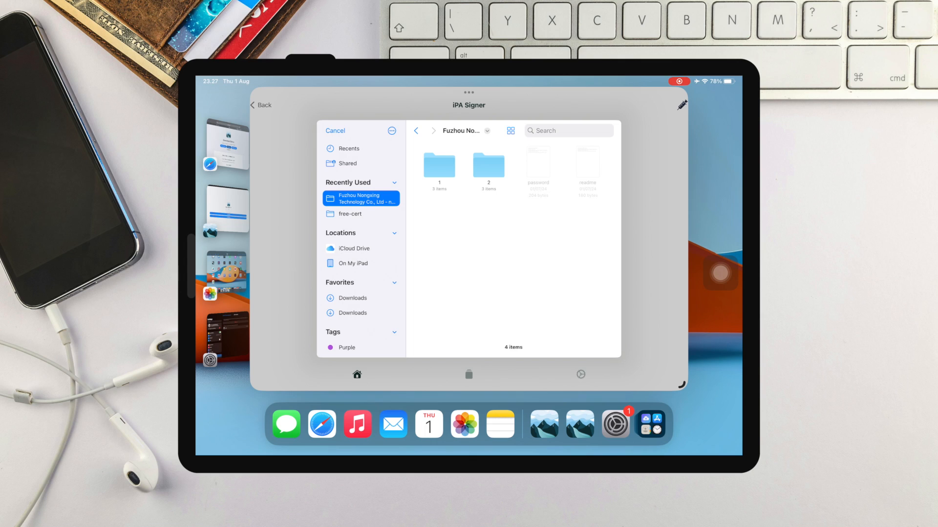
left_click(353, 263)
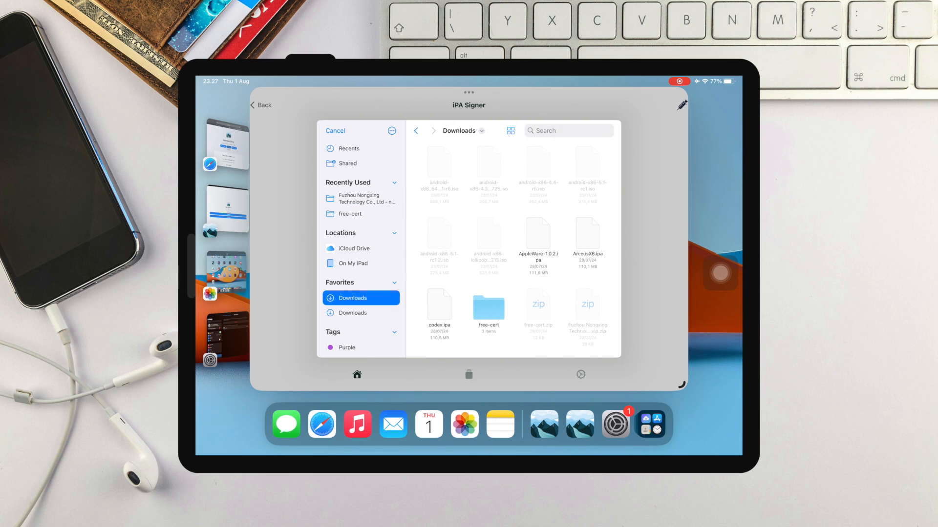
scroll("down", 3)
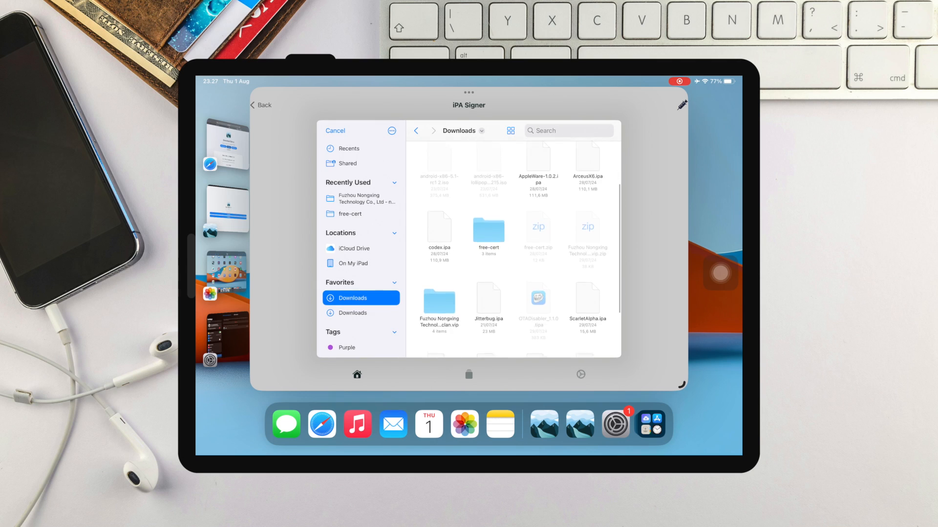
scroll("down", 3)
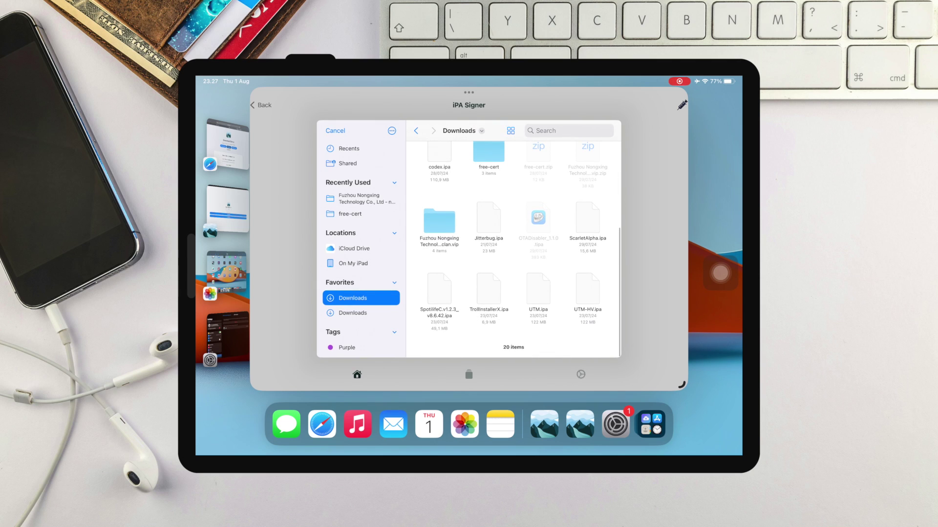
scroll("up", 3)
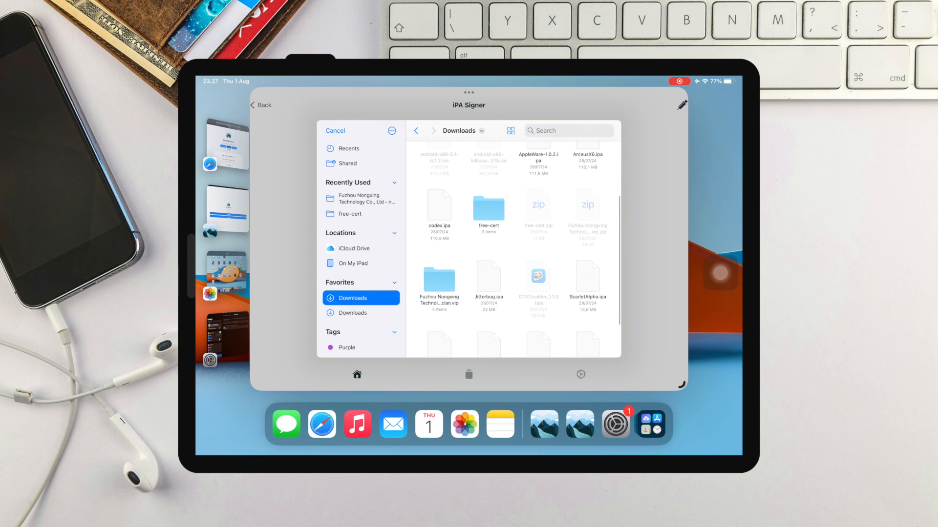
left_click(335, 130)
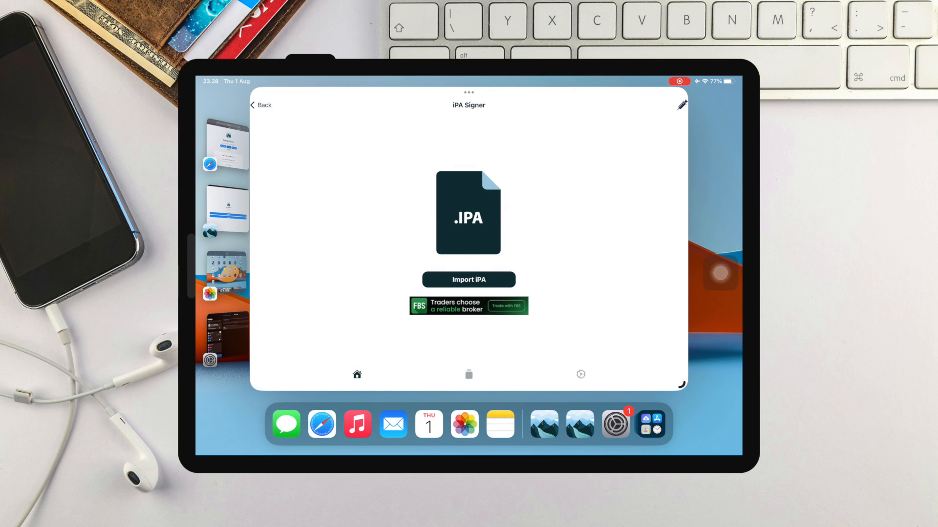
left_click(468, 280)
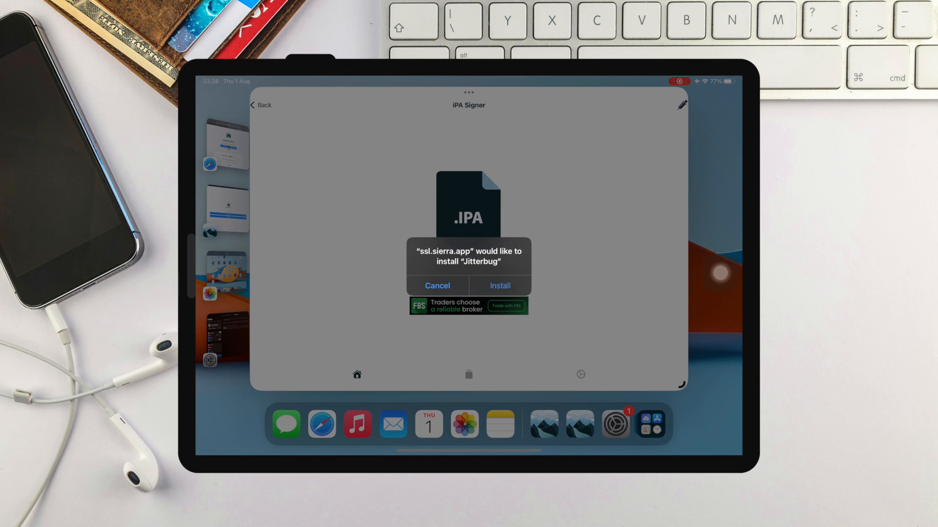